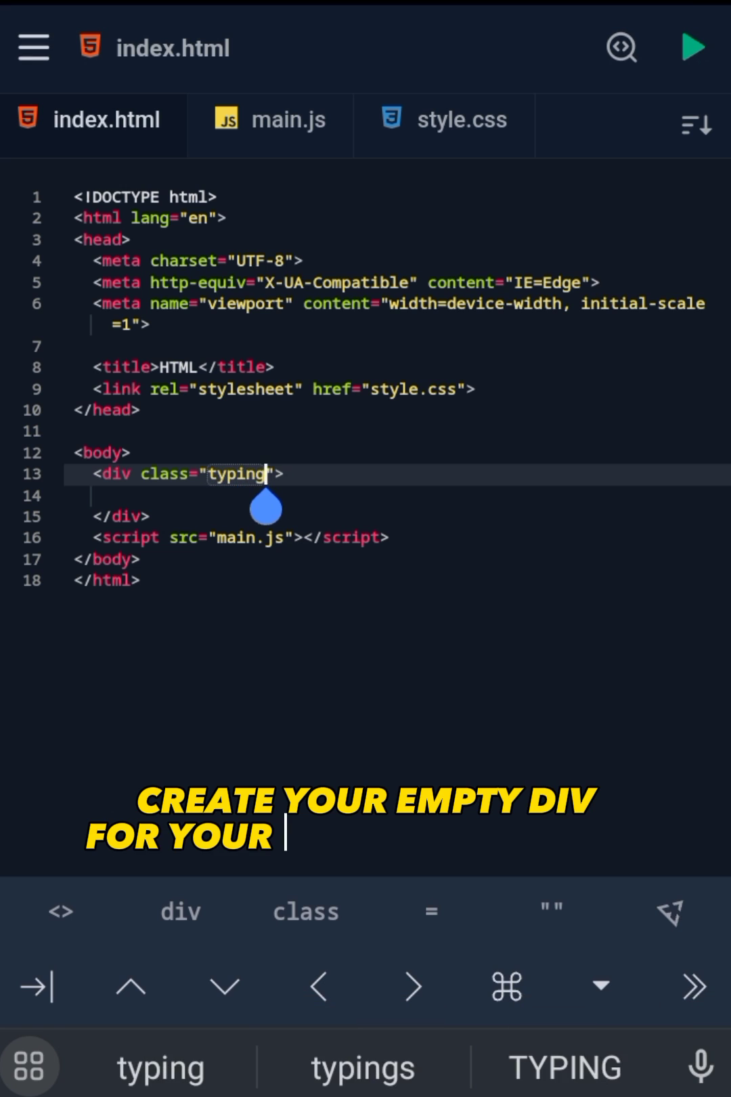
# Complete the div with class "typing-animation" and id="text" in index.html, then go to main.js.
pyautogui.write('-animation')
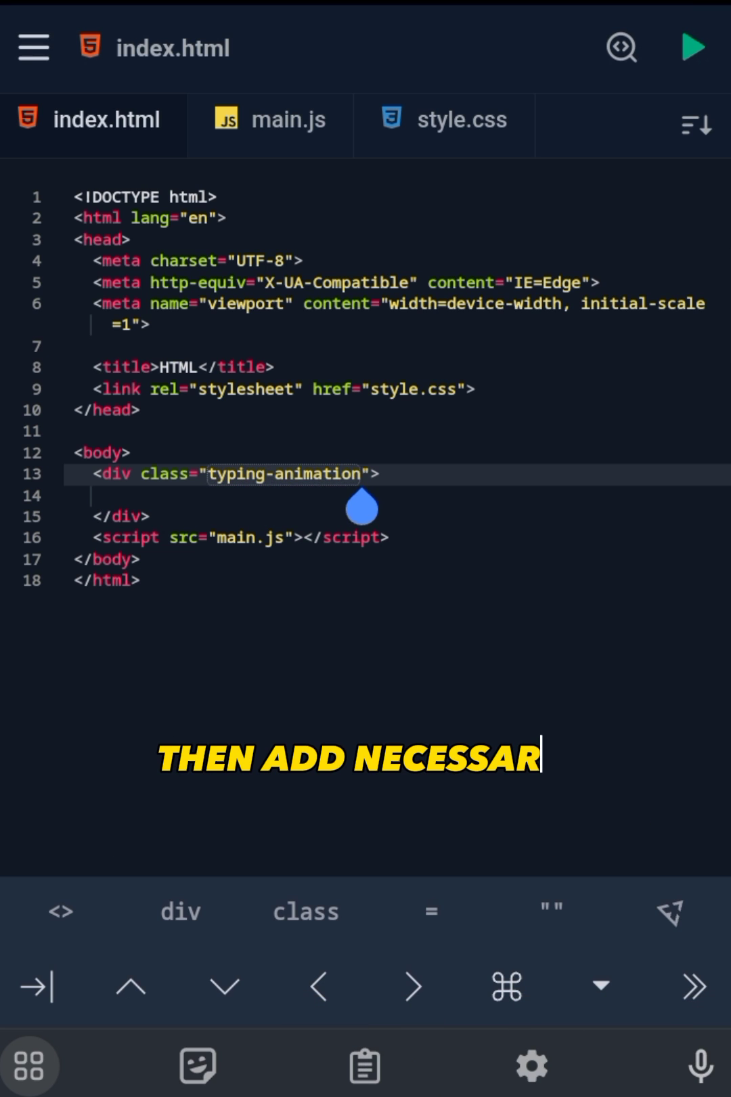
pyautogui.write('id=')
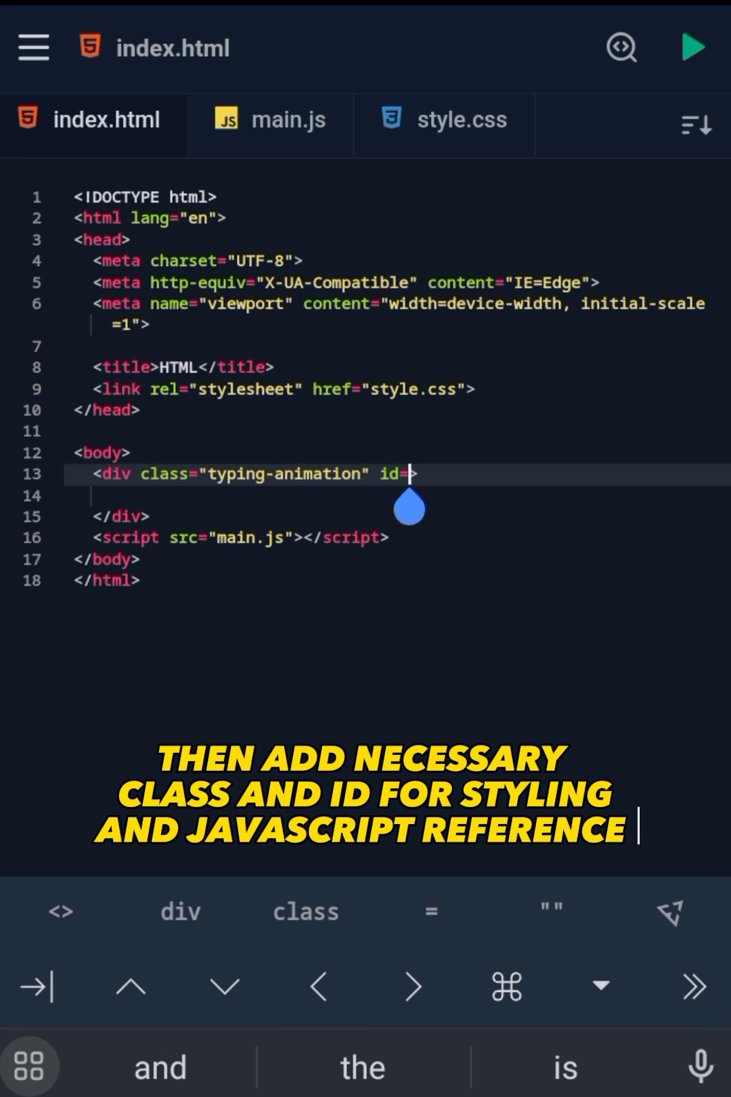
pyautogui.write('text"')
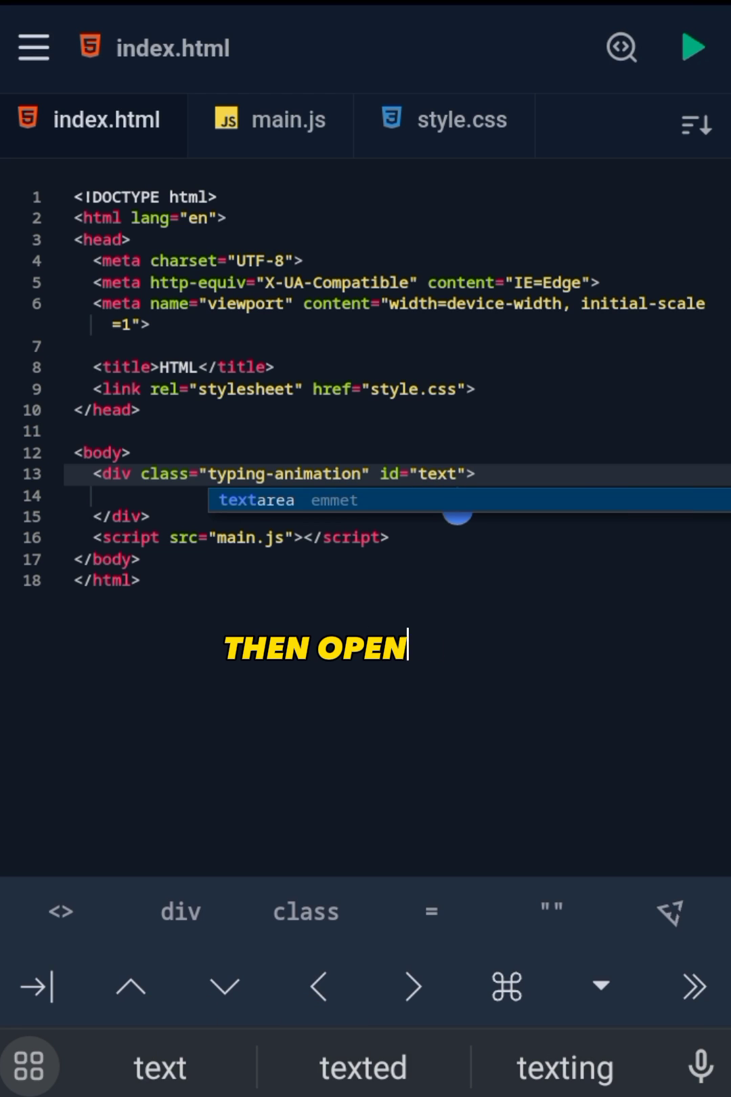
pyautogui.click(269, 119)
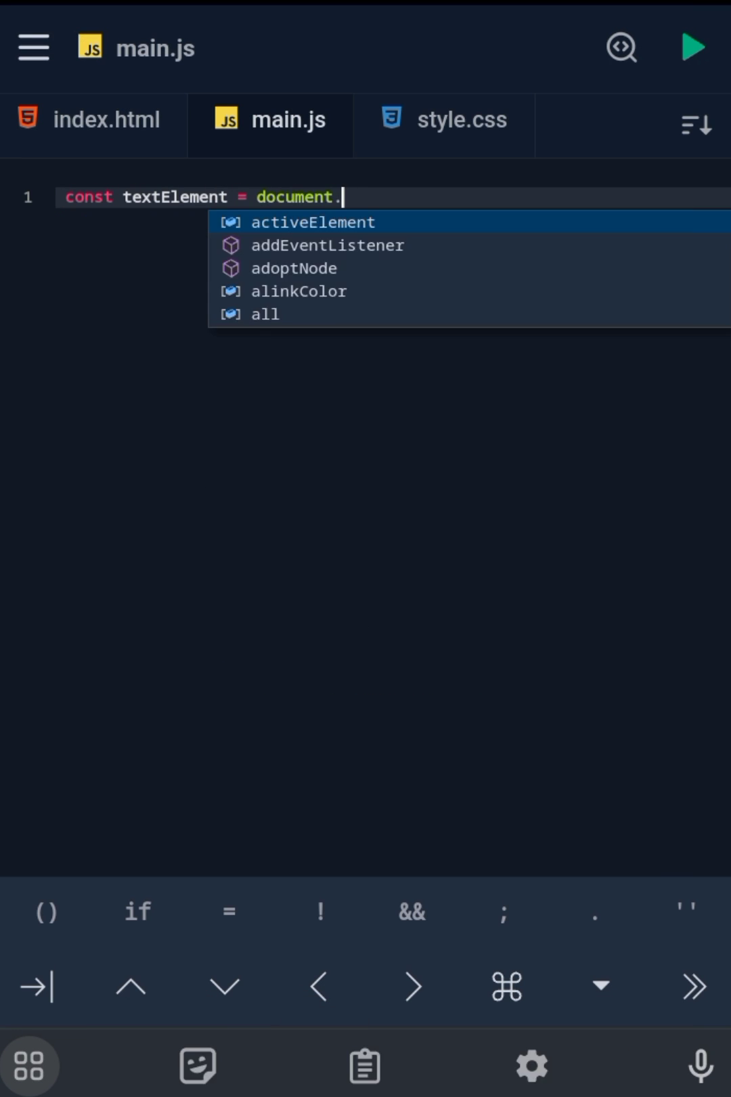
# Assign textElement with document.getElementById('text').
pyautogui.write("getElementById('text')")
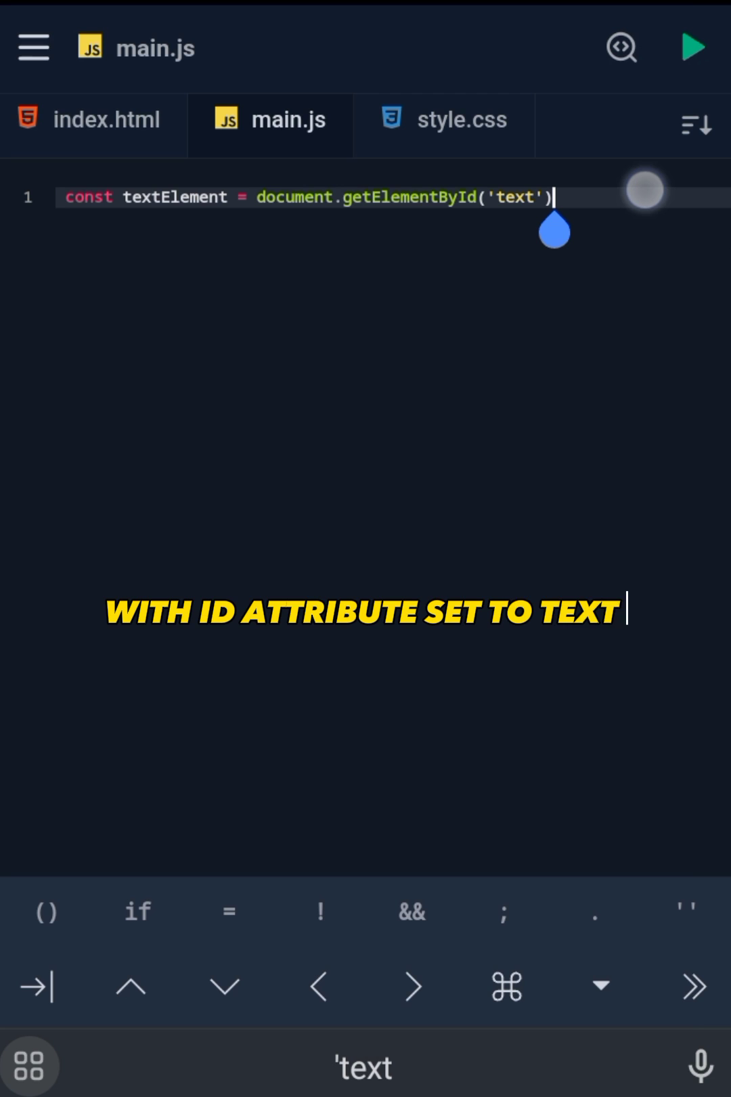
pyautogui.write('AND ASSIGNS TO THE VARIABLE TE')
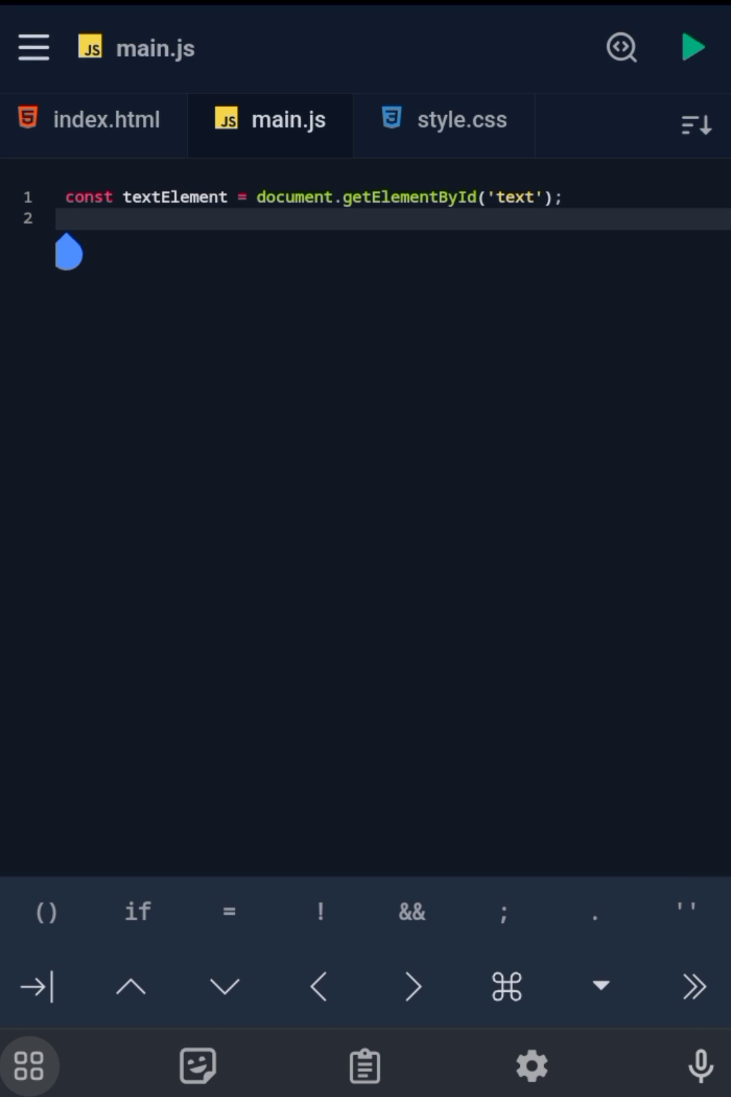
# Declare let textType = "Hello World ";.
pyautogui.write('let textType')
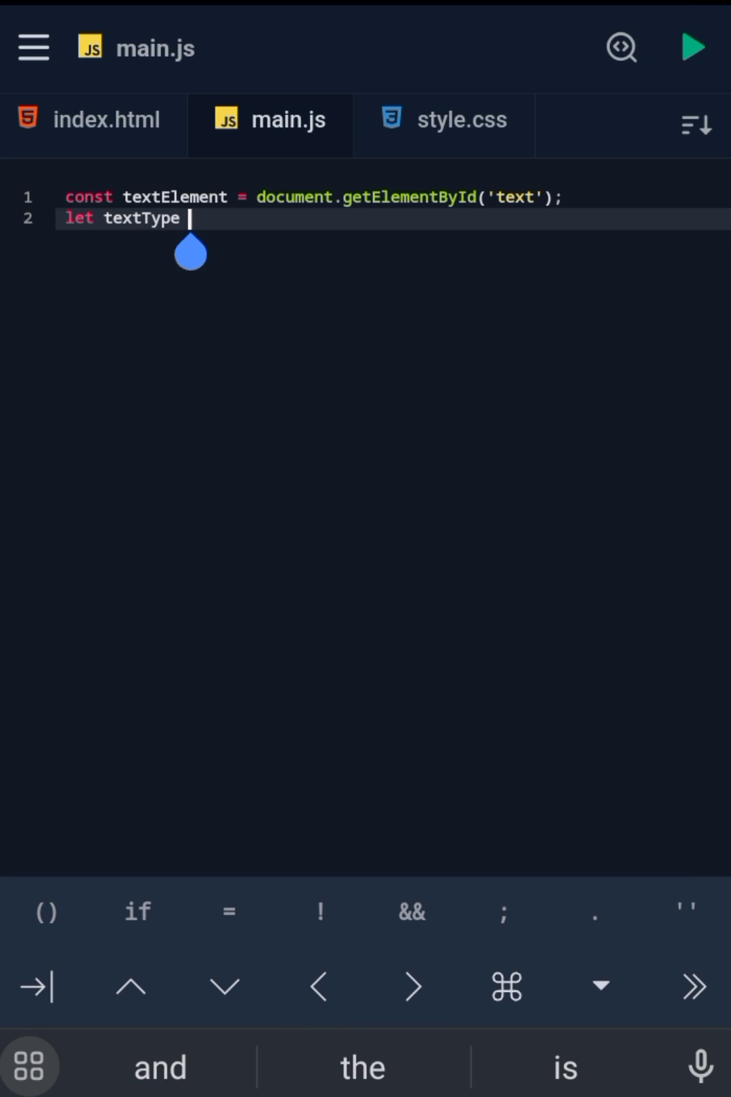
pyautogui.write('= "Hello "')
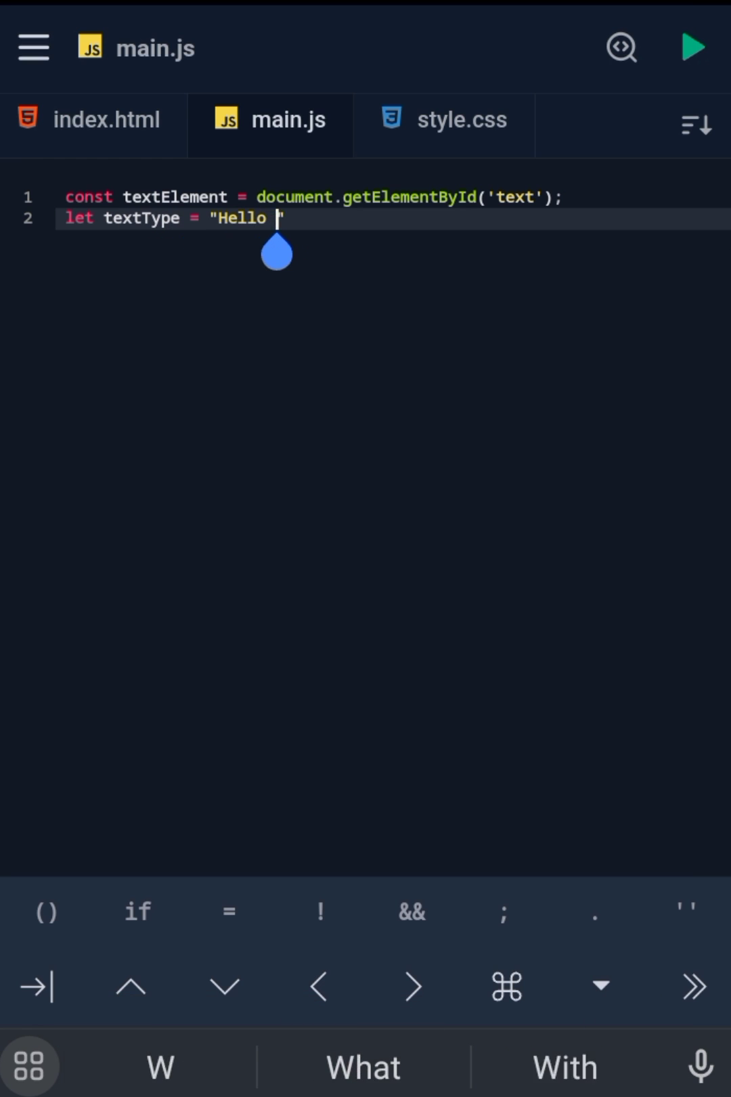
pyautogui.write('World ";')
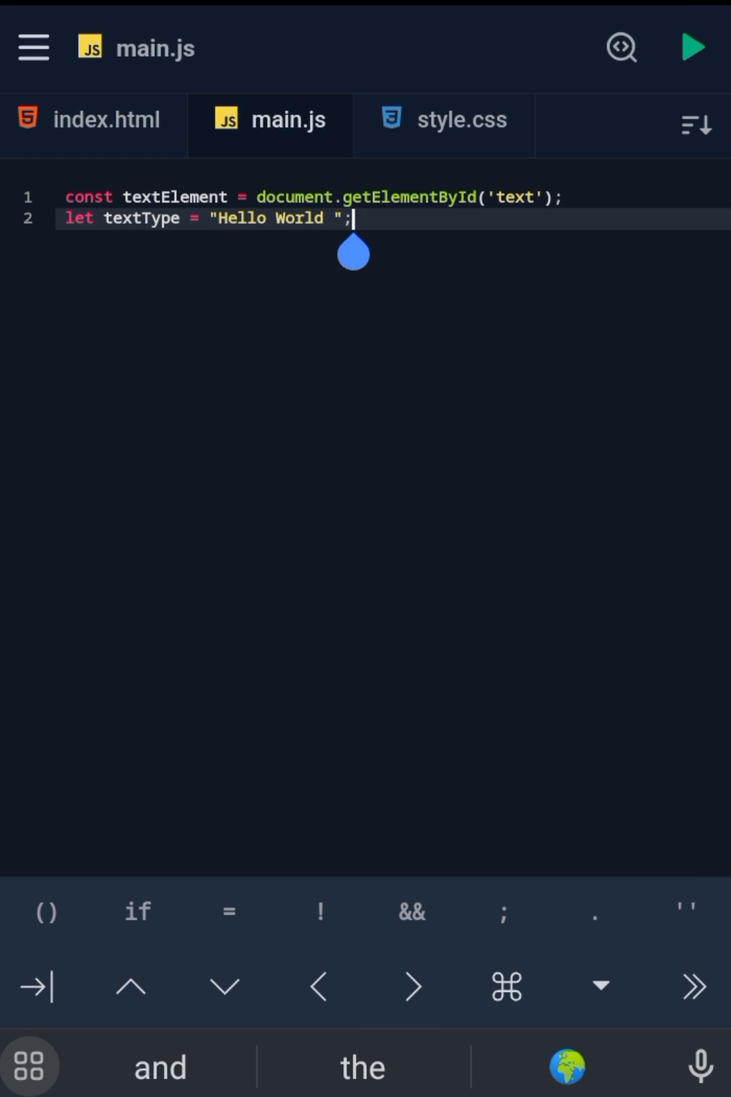
pyautogui.write('THIS INITIALIZES A STRING VARIABLE')
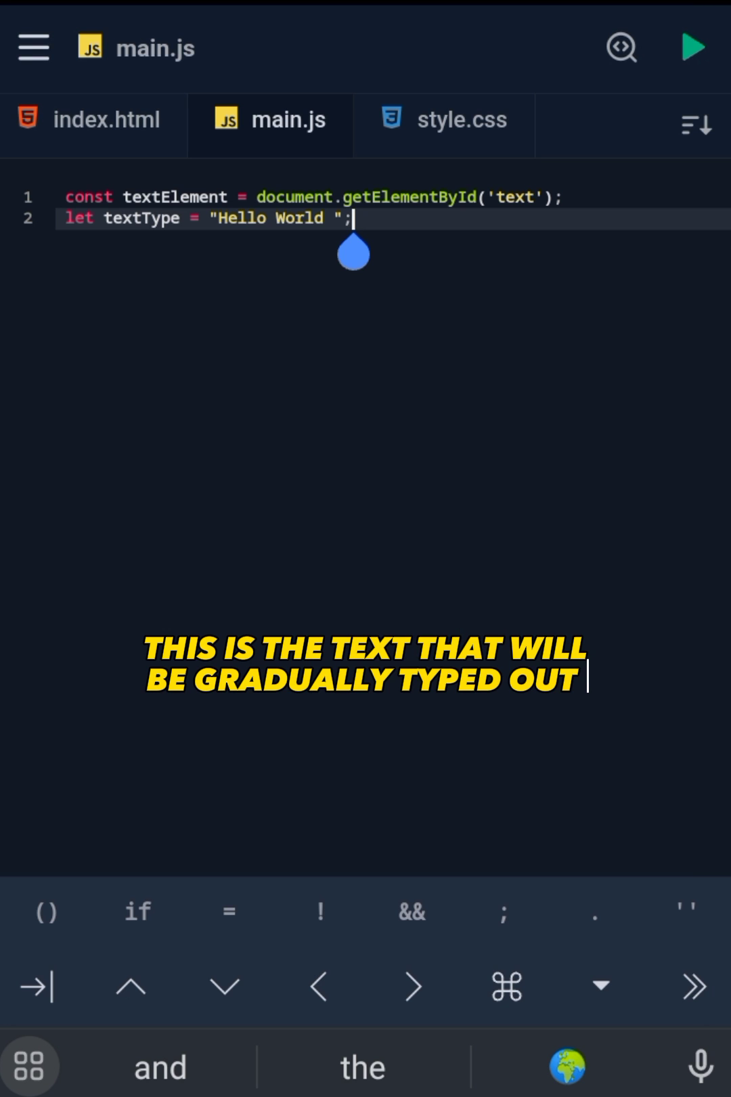
# Declare let index = 0; and let direction = 1;.
pyautogui.write('let index')
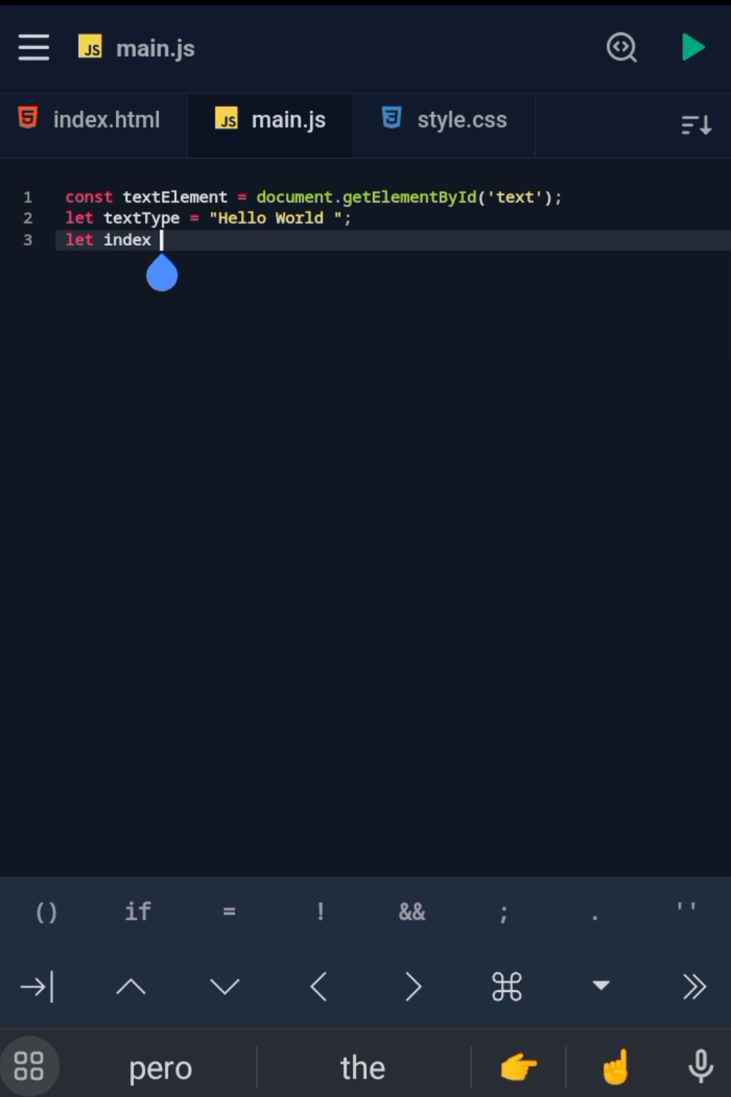
pyautogui.write('= 0;')
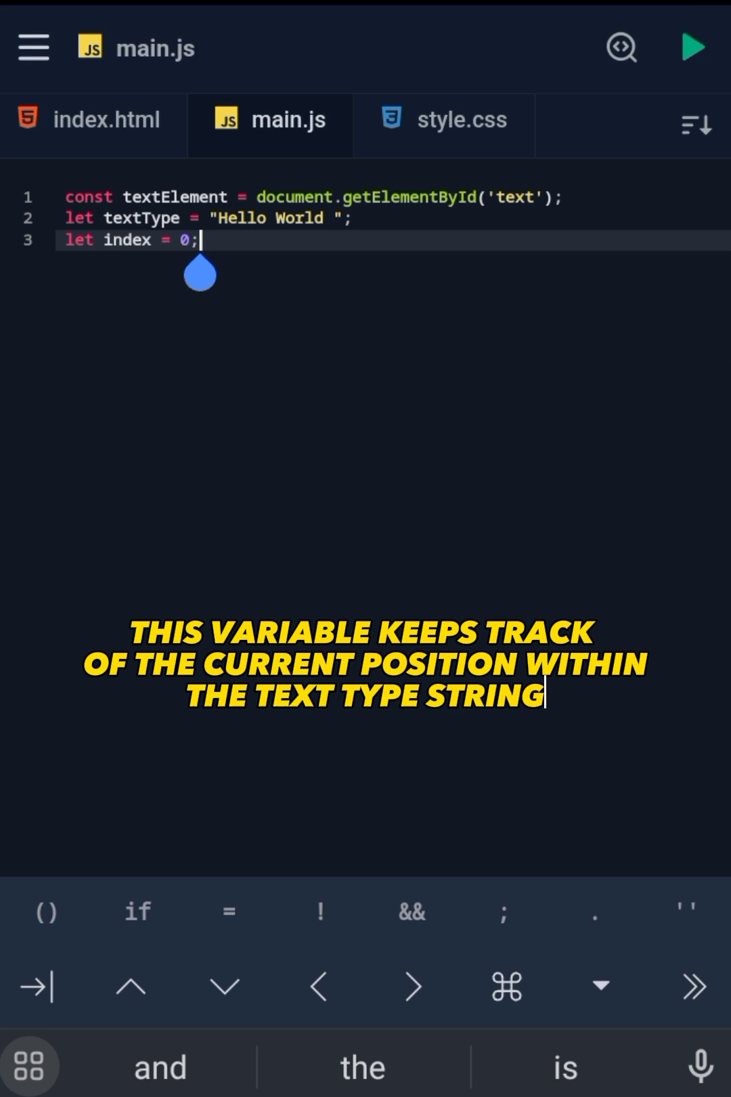
pyautogui.write('let dir')
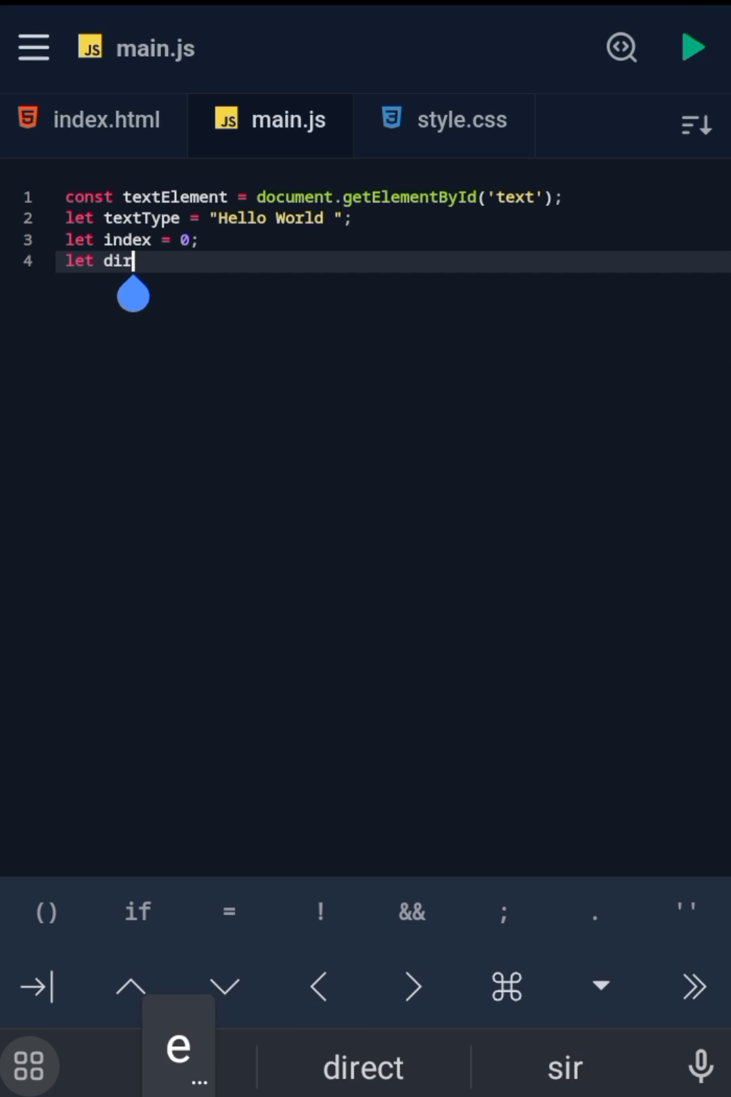
pyautogui.write('ection = 1;')
pyautogui.write('f')
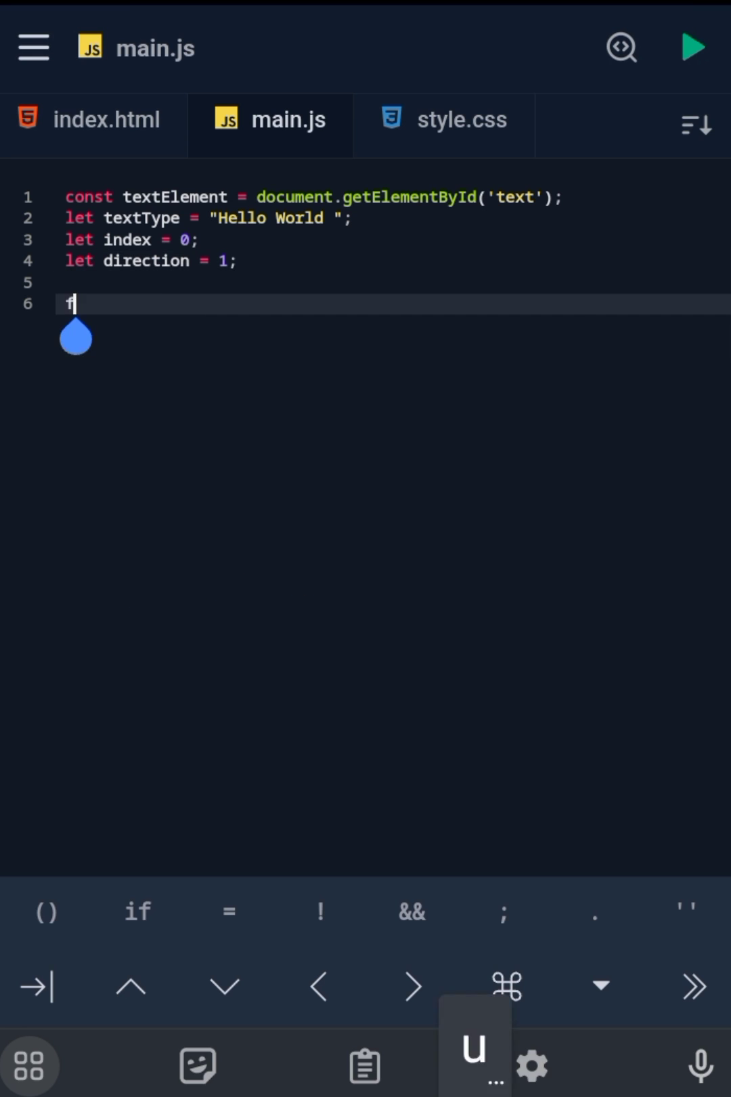
# Write function typing() with index-bound checks, textElement.textContent = textType.slice(0, index) and index += direction.
pyautogui.write('unction typing() {')
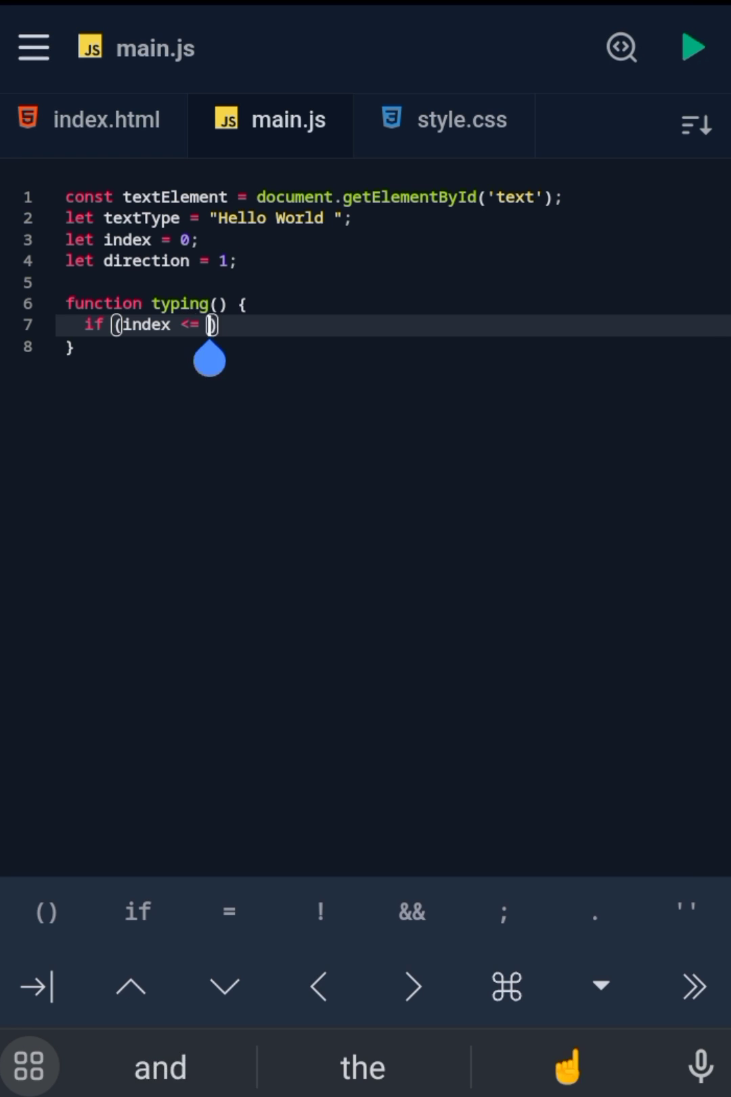
pyautogui.write('textType.length && index')
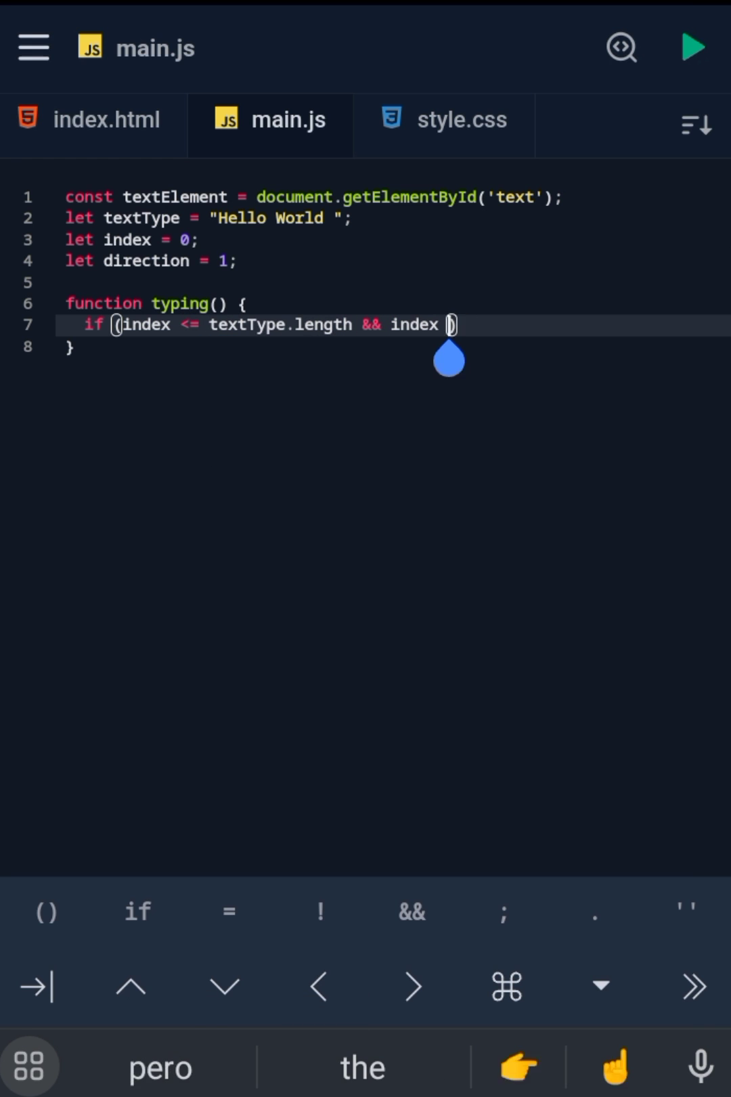
pyautogui.write('textElement.textContent = textType.slice(0, index);')
pyautogui.write('if (index >=')
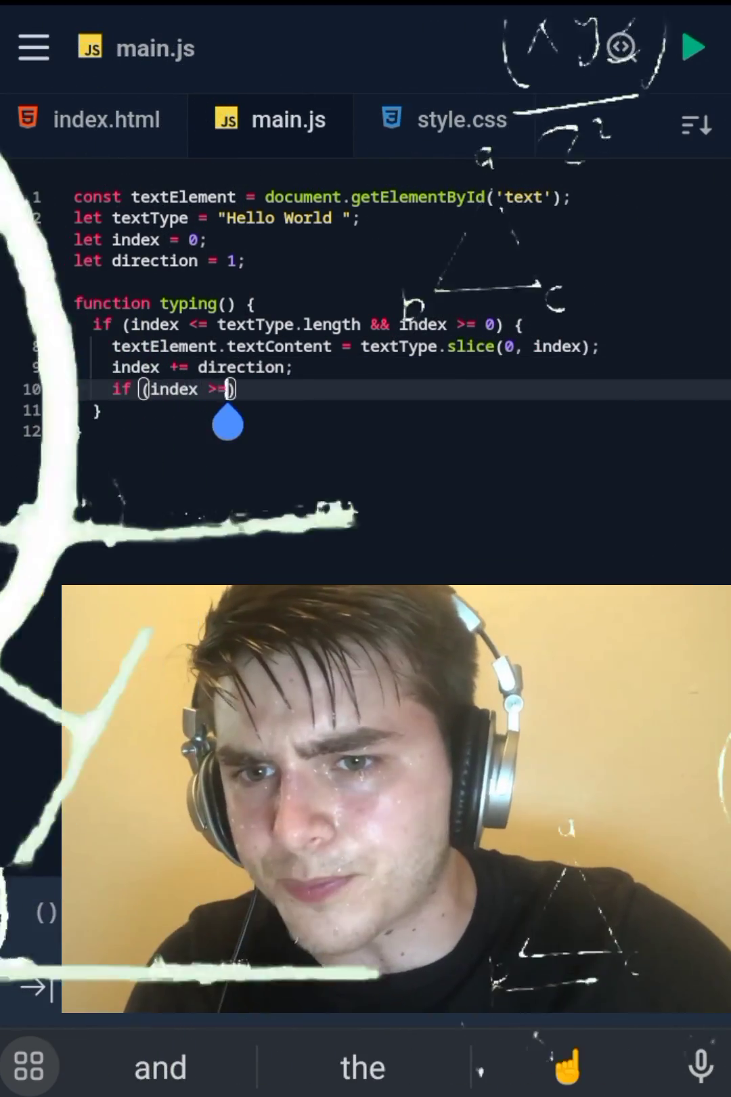
pyautogui.write('textType.length || index <= 0')
pyautogui.write('typing(')
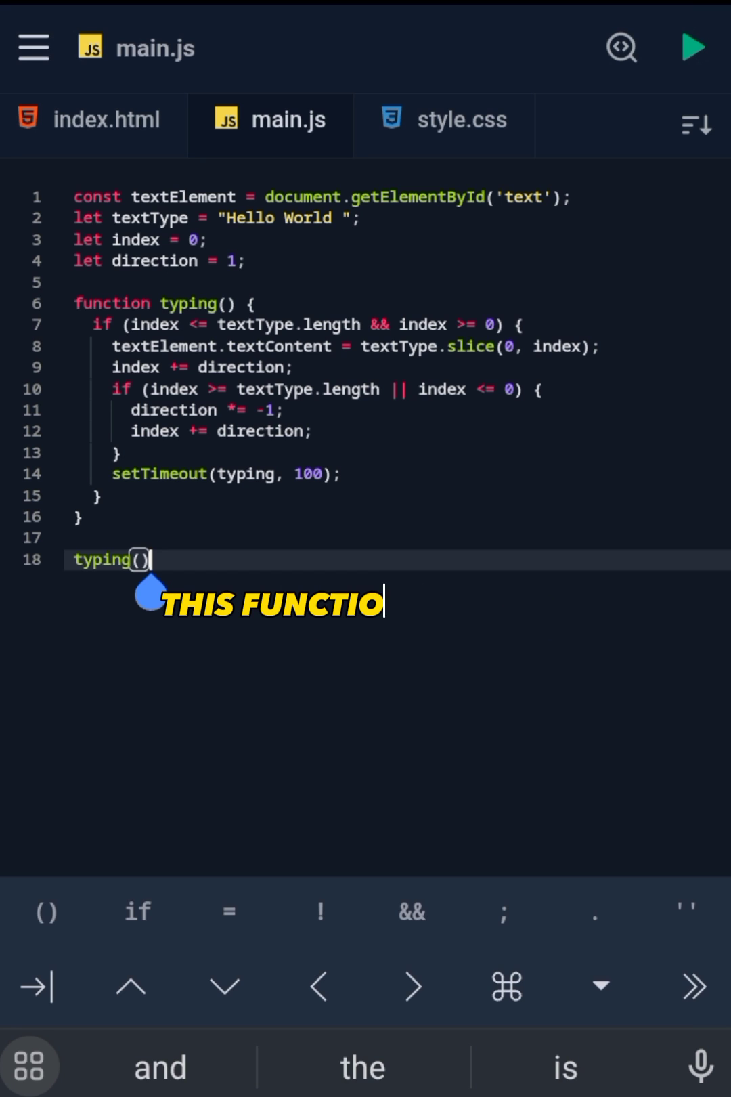
# Finish typing() with direction *= -1, setTimeout(typing, 100) and a closing typing() call, then review the script.
pyautogui.write('N IS WHERE MOST OF THE ACTION HAPPENS')
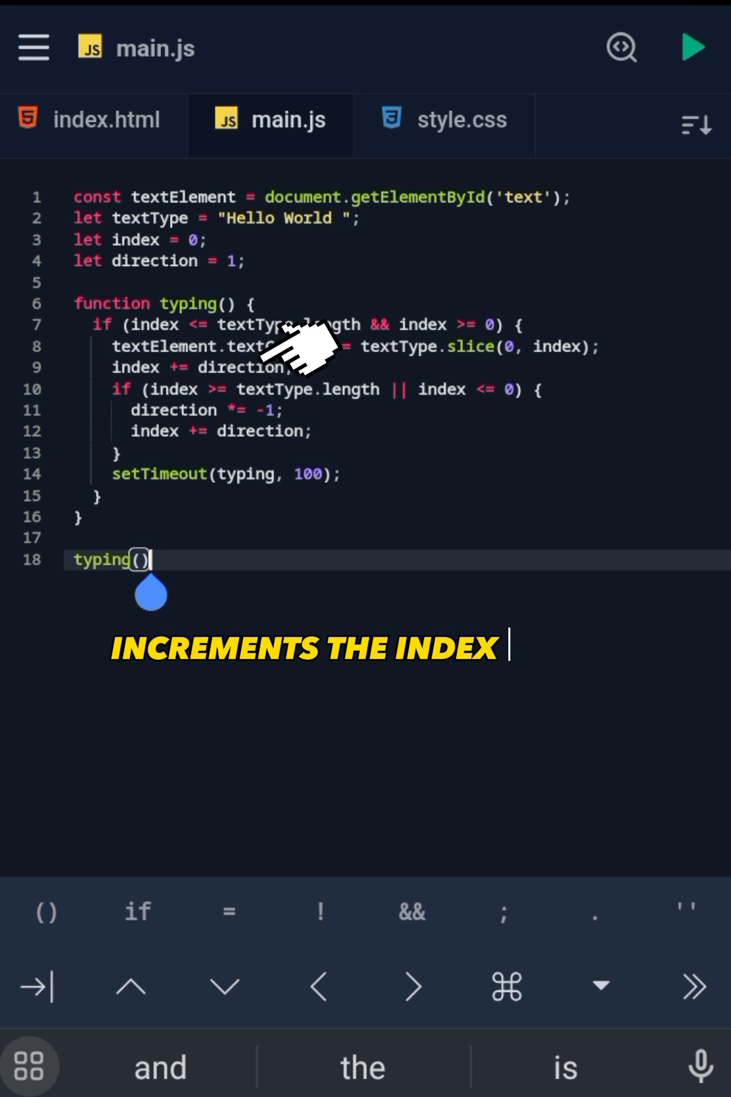
pyautogui.moveTo(378, 426)
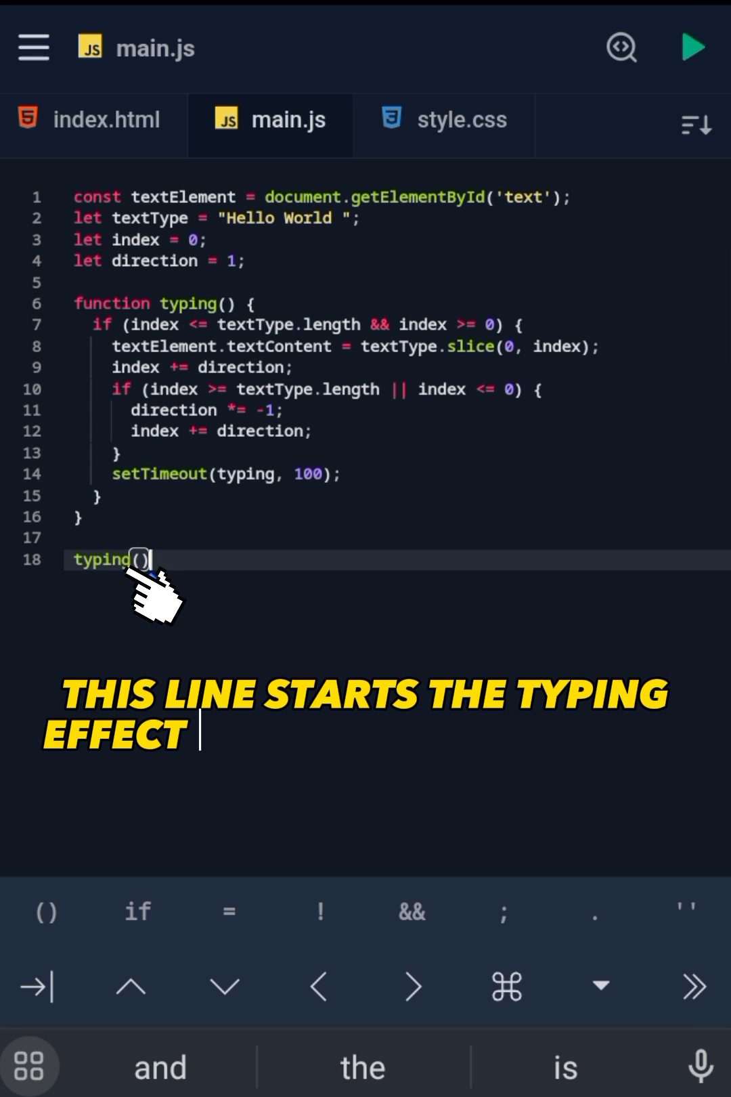
pyautogui.click(133, 559)
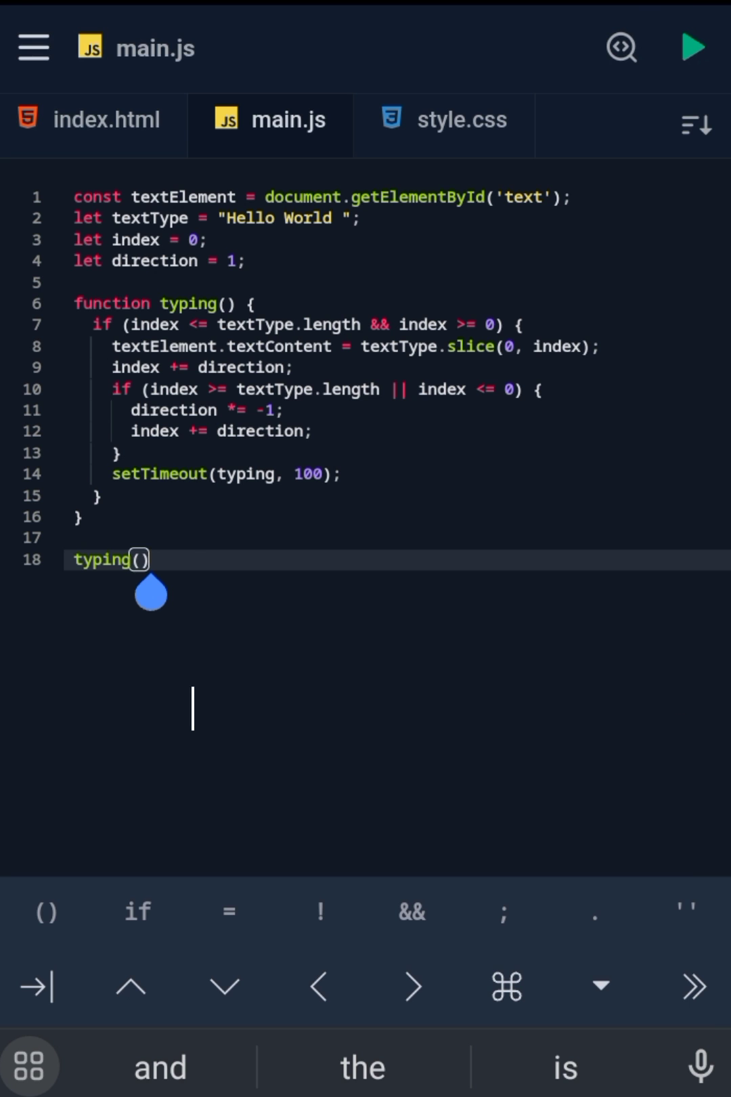